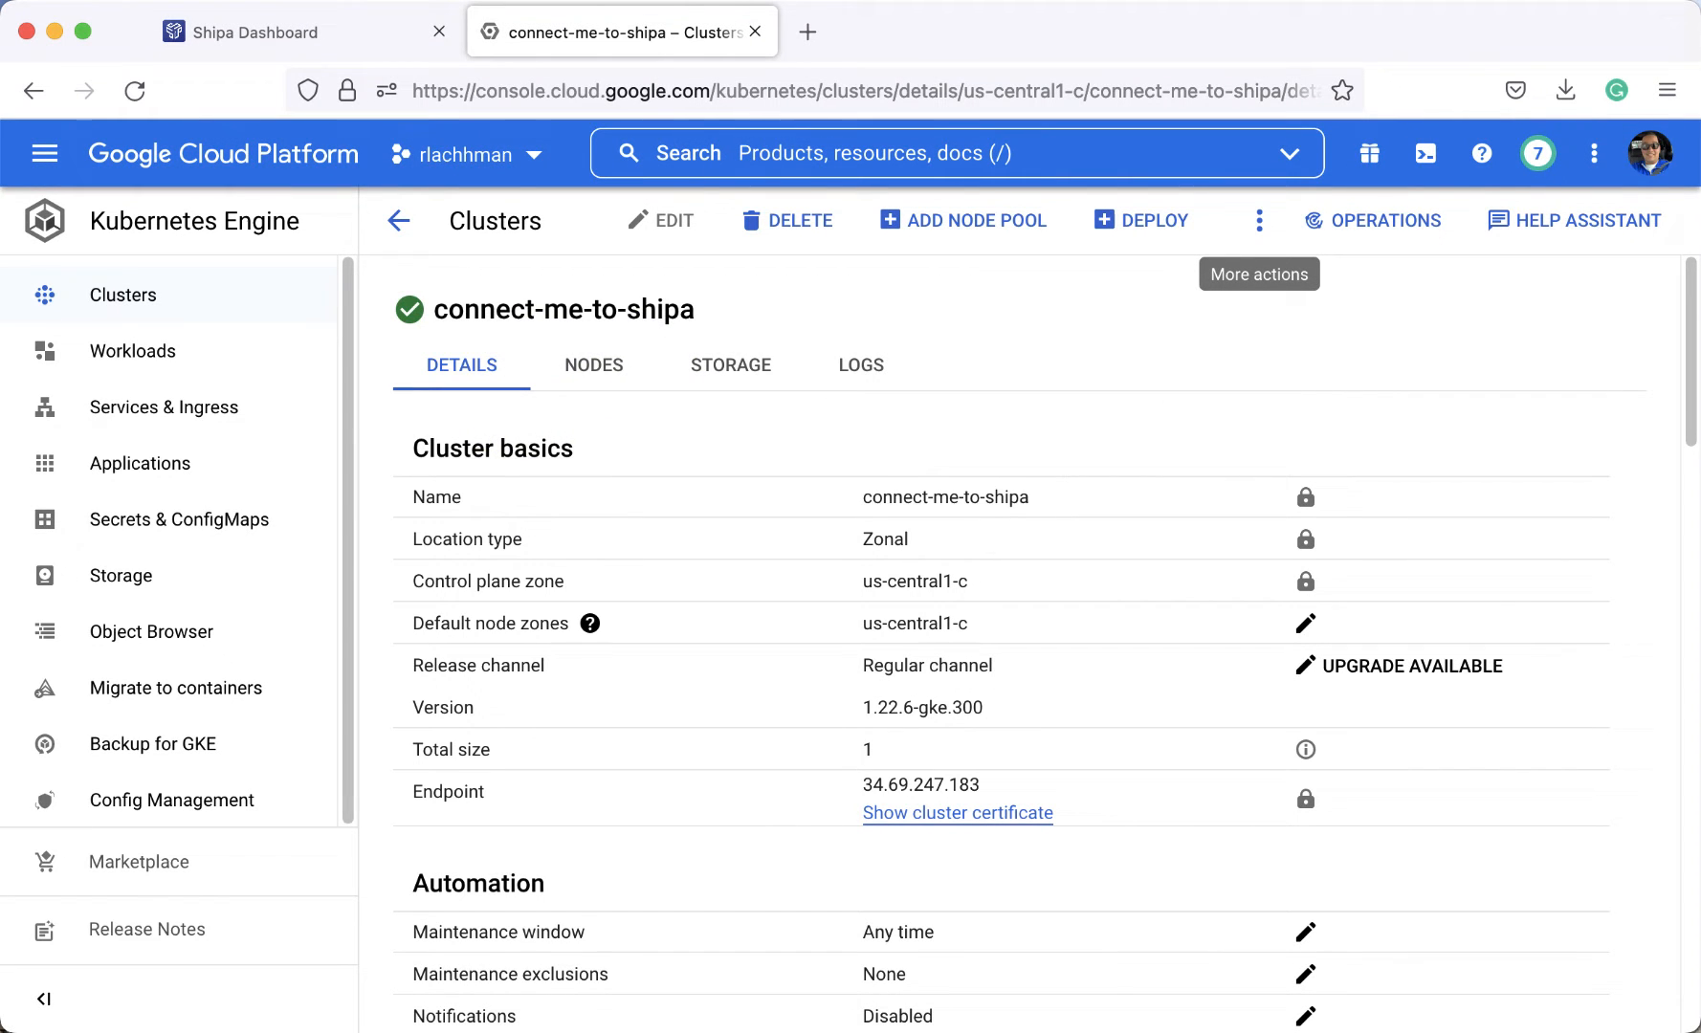
mouse_move(1317, 390)
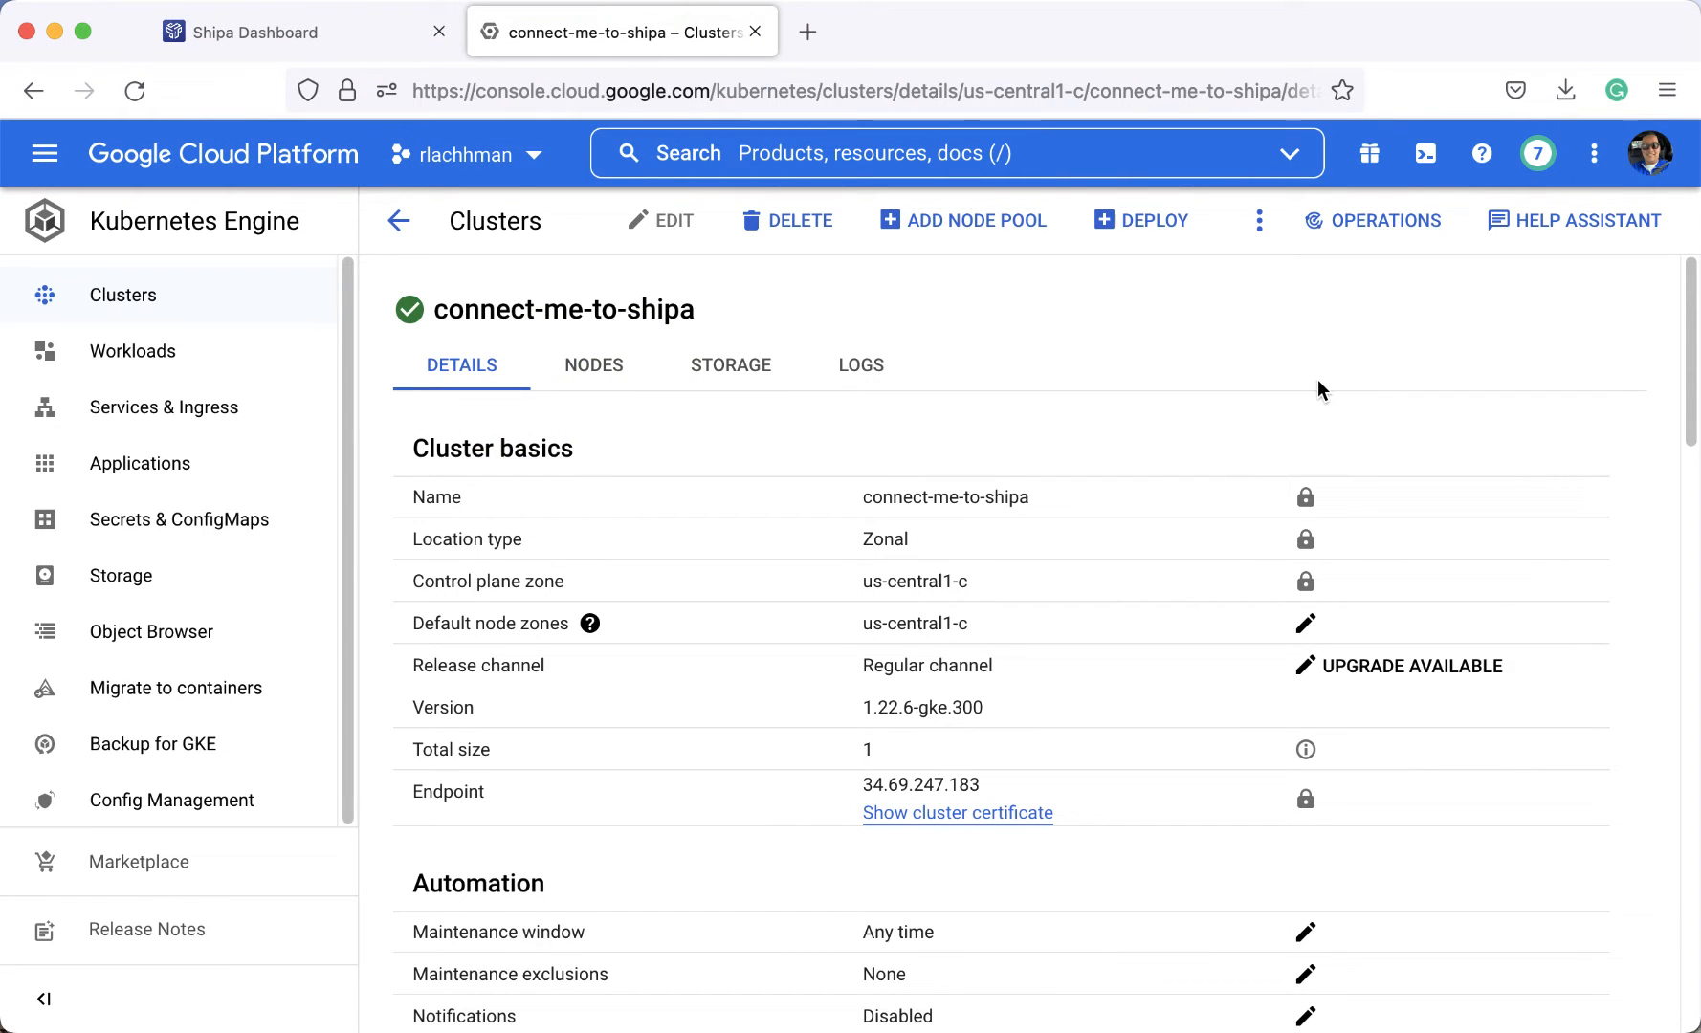
mouse_move(1327, 388)
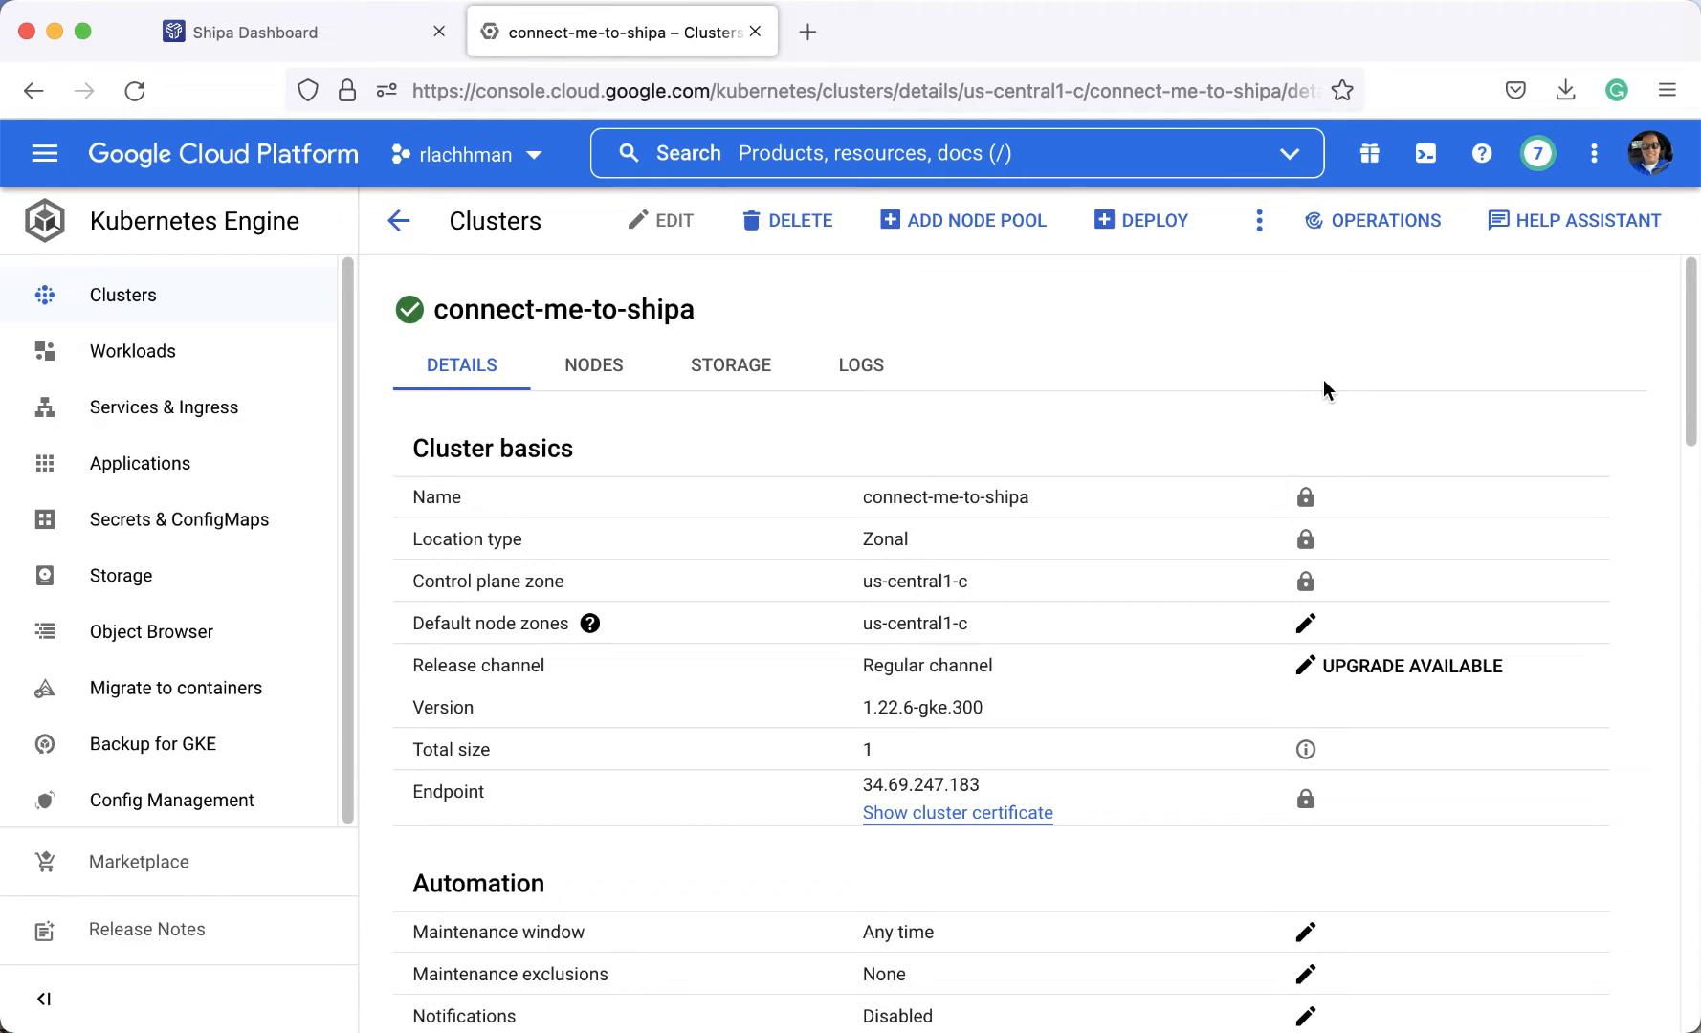
Fetch connect-me-to-shipa credentials via its Connect command and copy endpoint 34.69.247.183.
click(1260, 221)
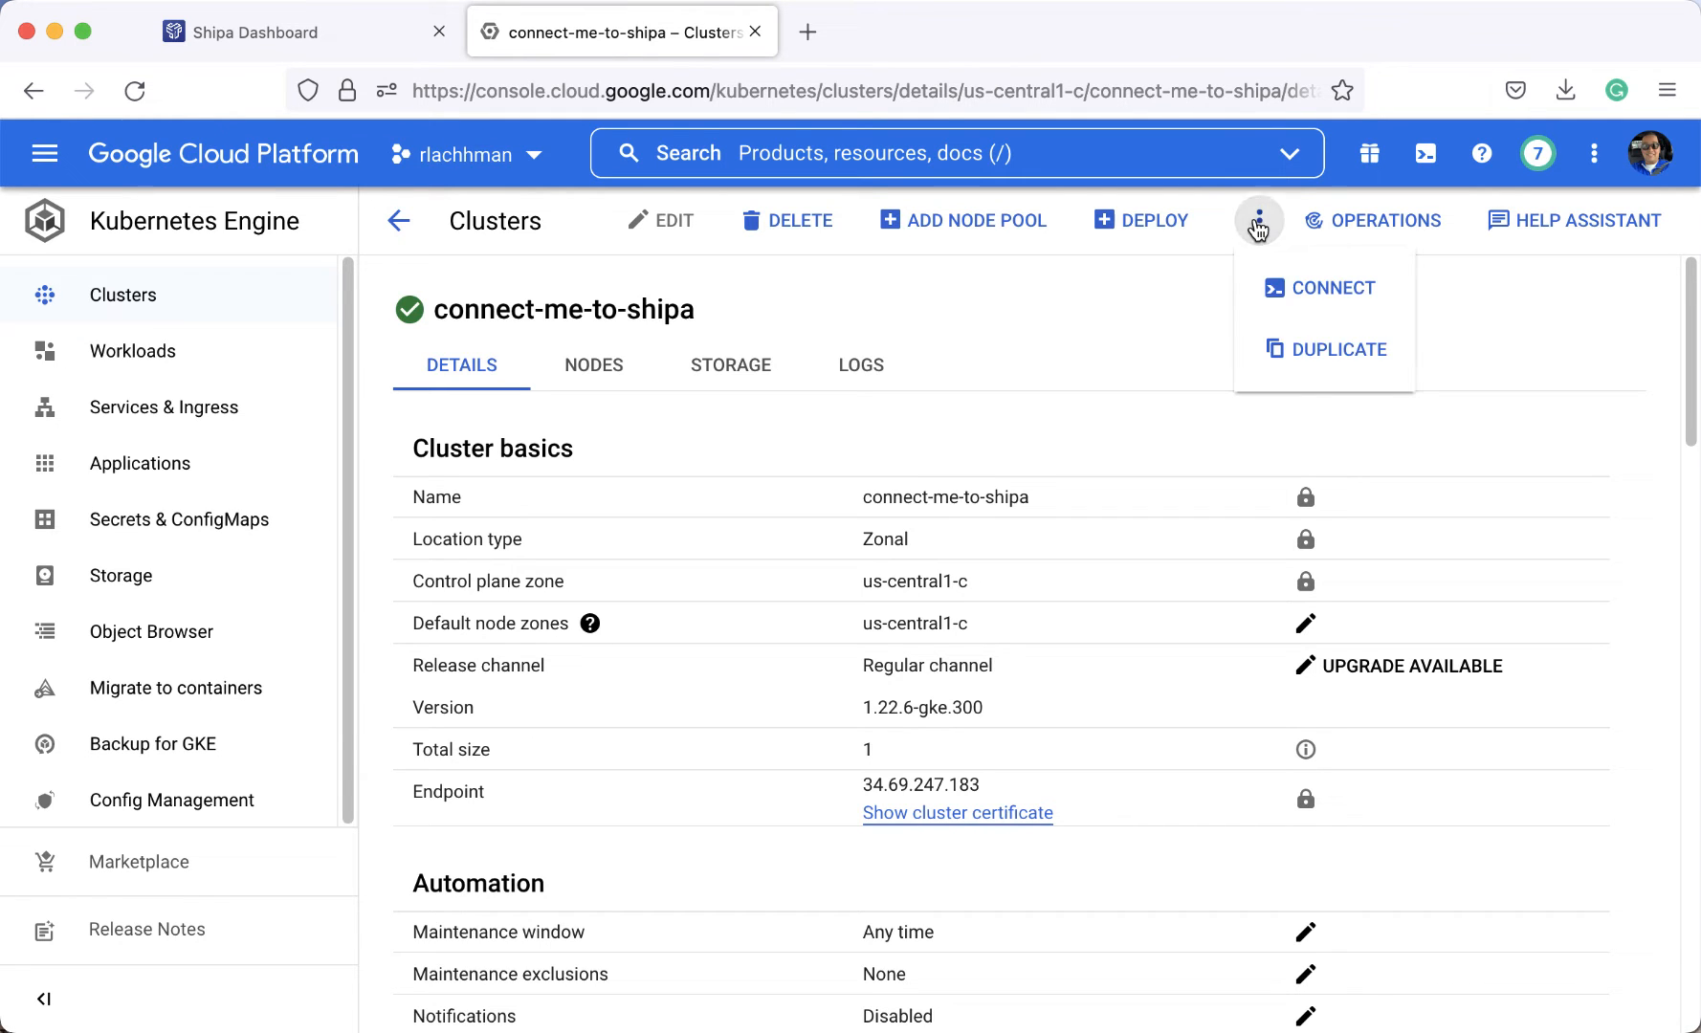
click(1319, 288)
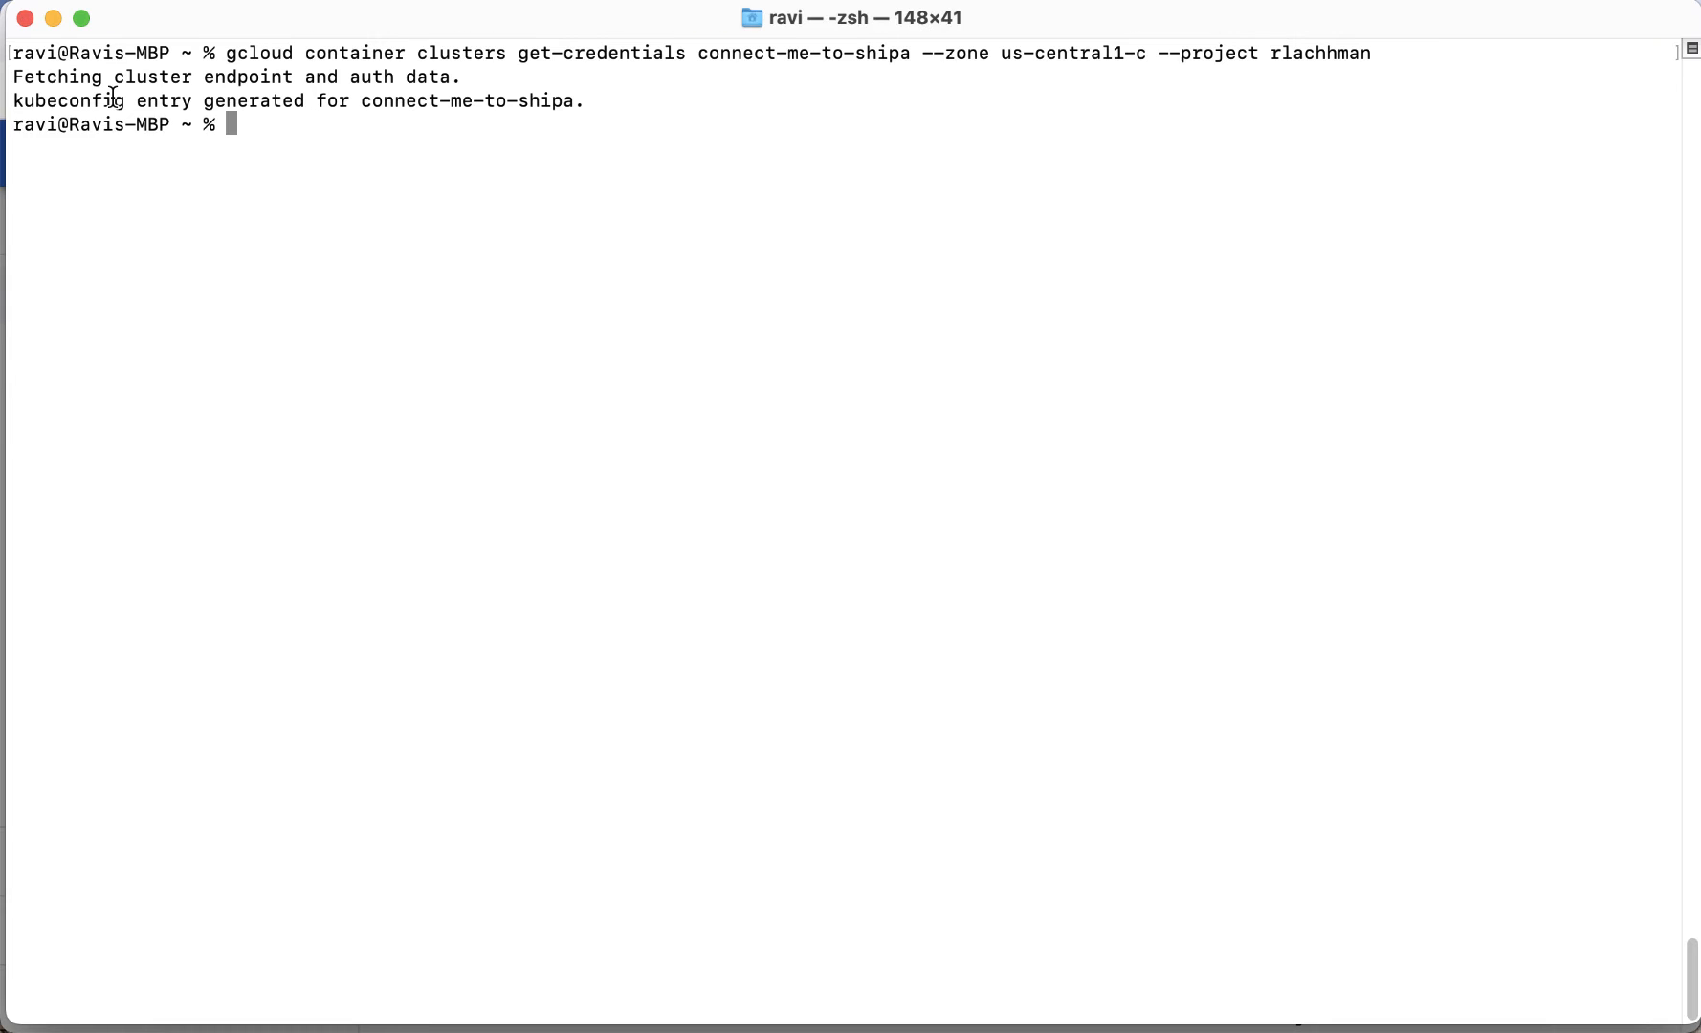
mouse_move(55, 23)
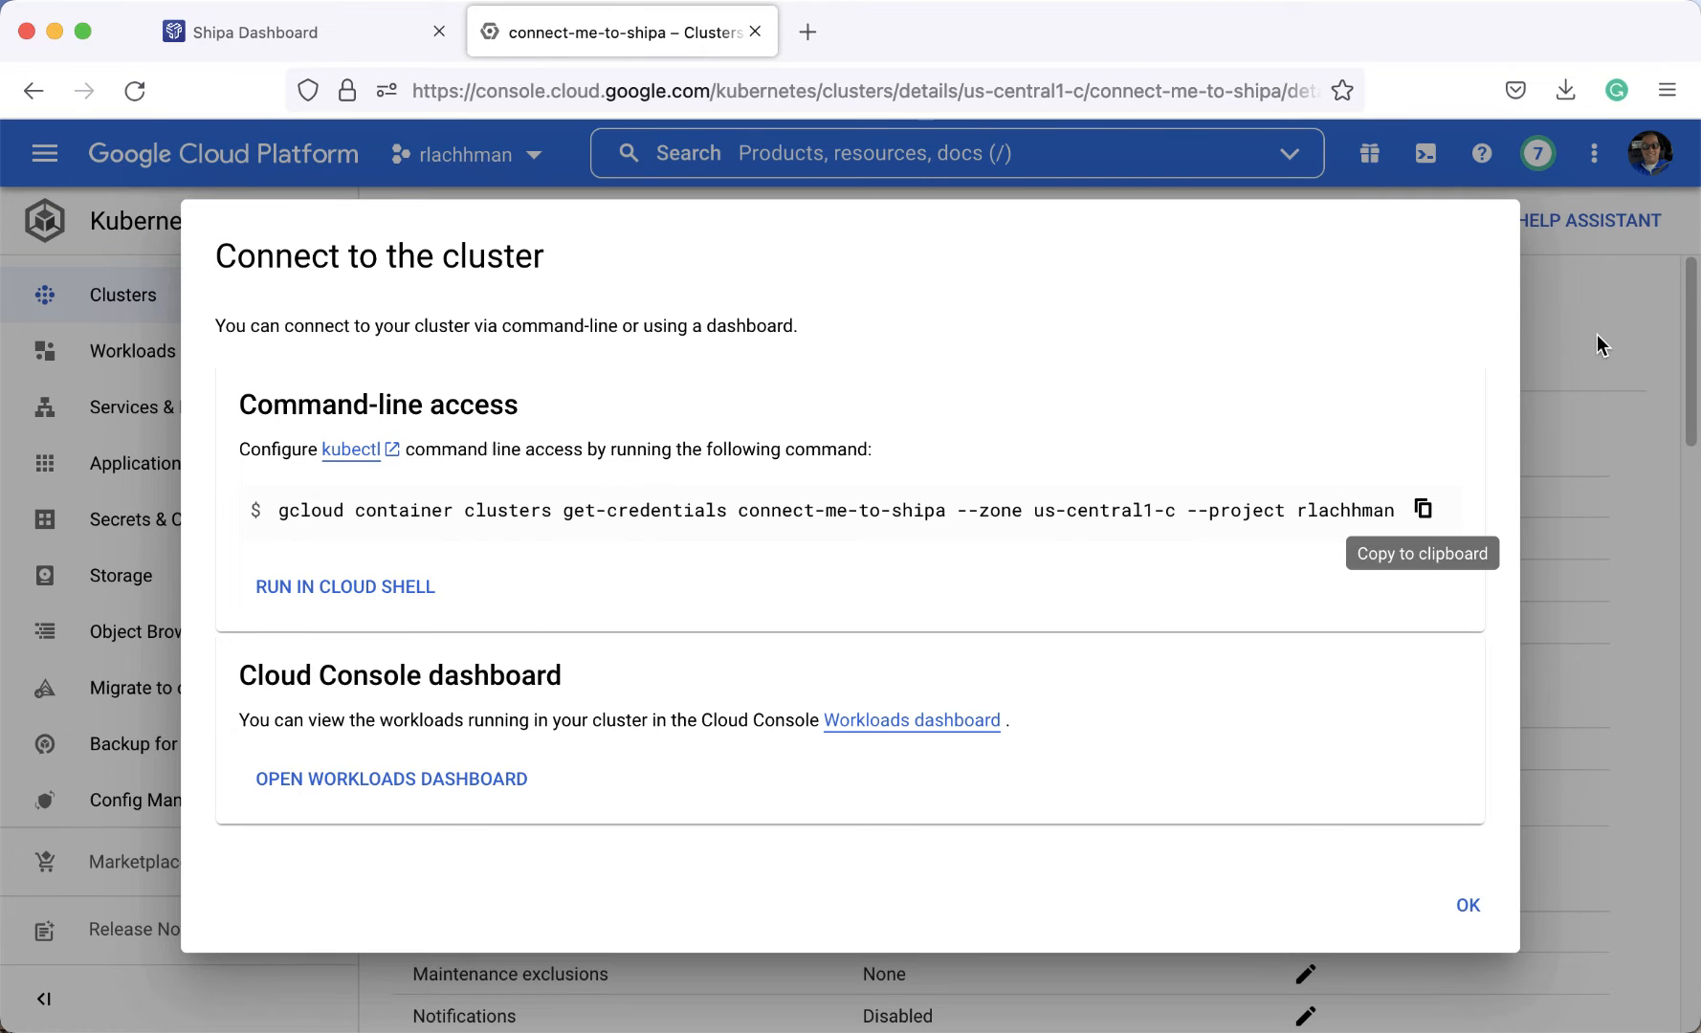
click(1468, 905)
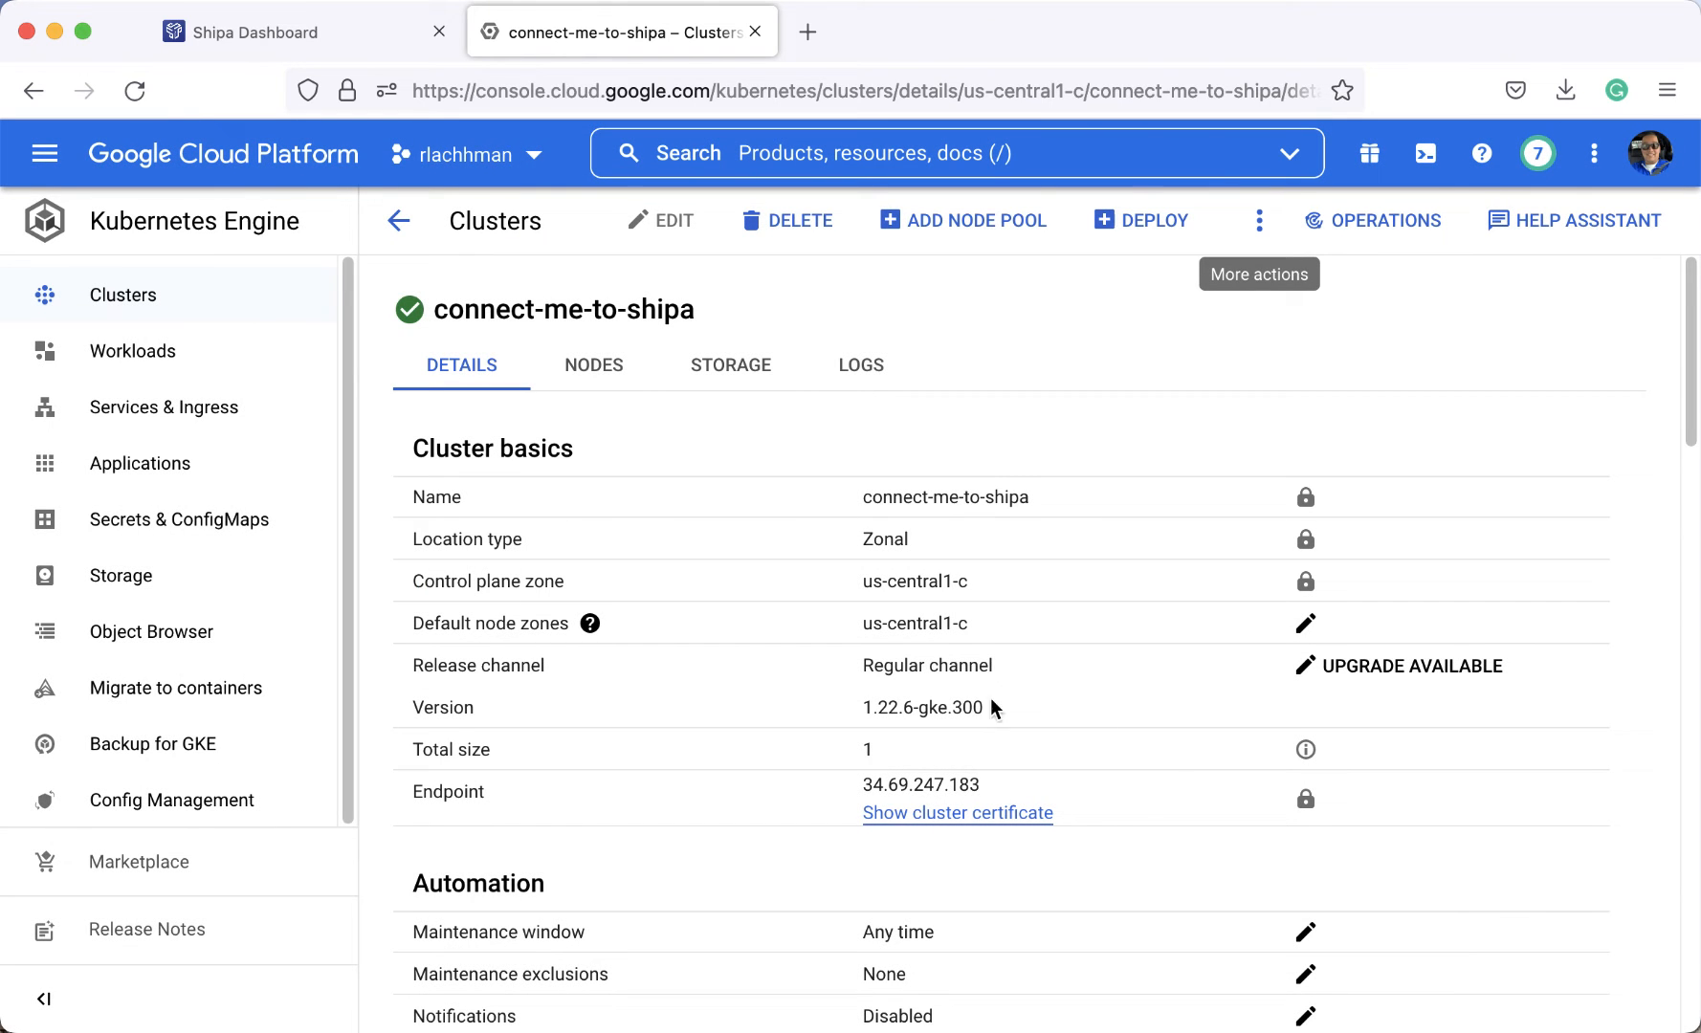
double_click(918, 784)
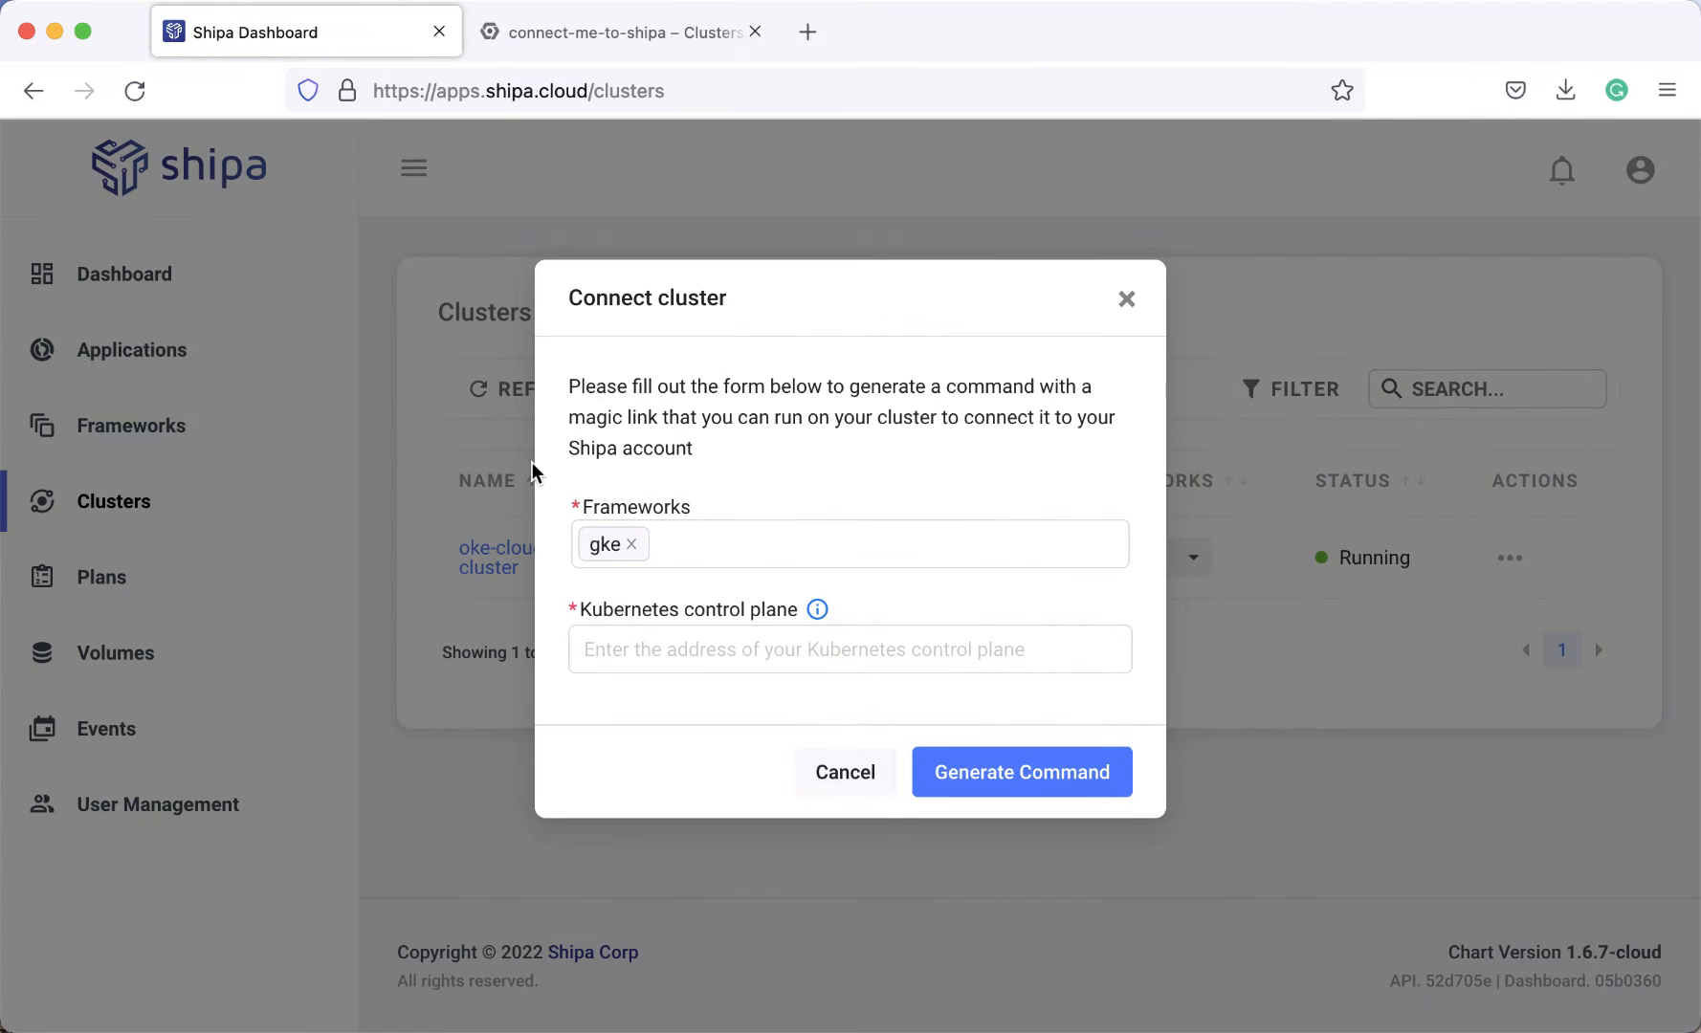
Enter 34.69.247.183 as the control plane, then generate, copy and run the kubectl apply command.
text(34.69.247.183)
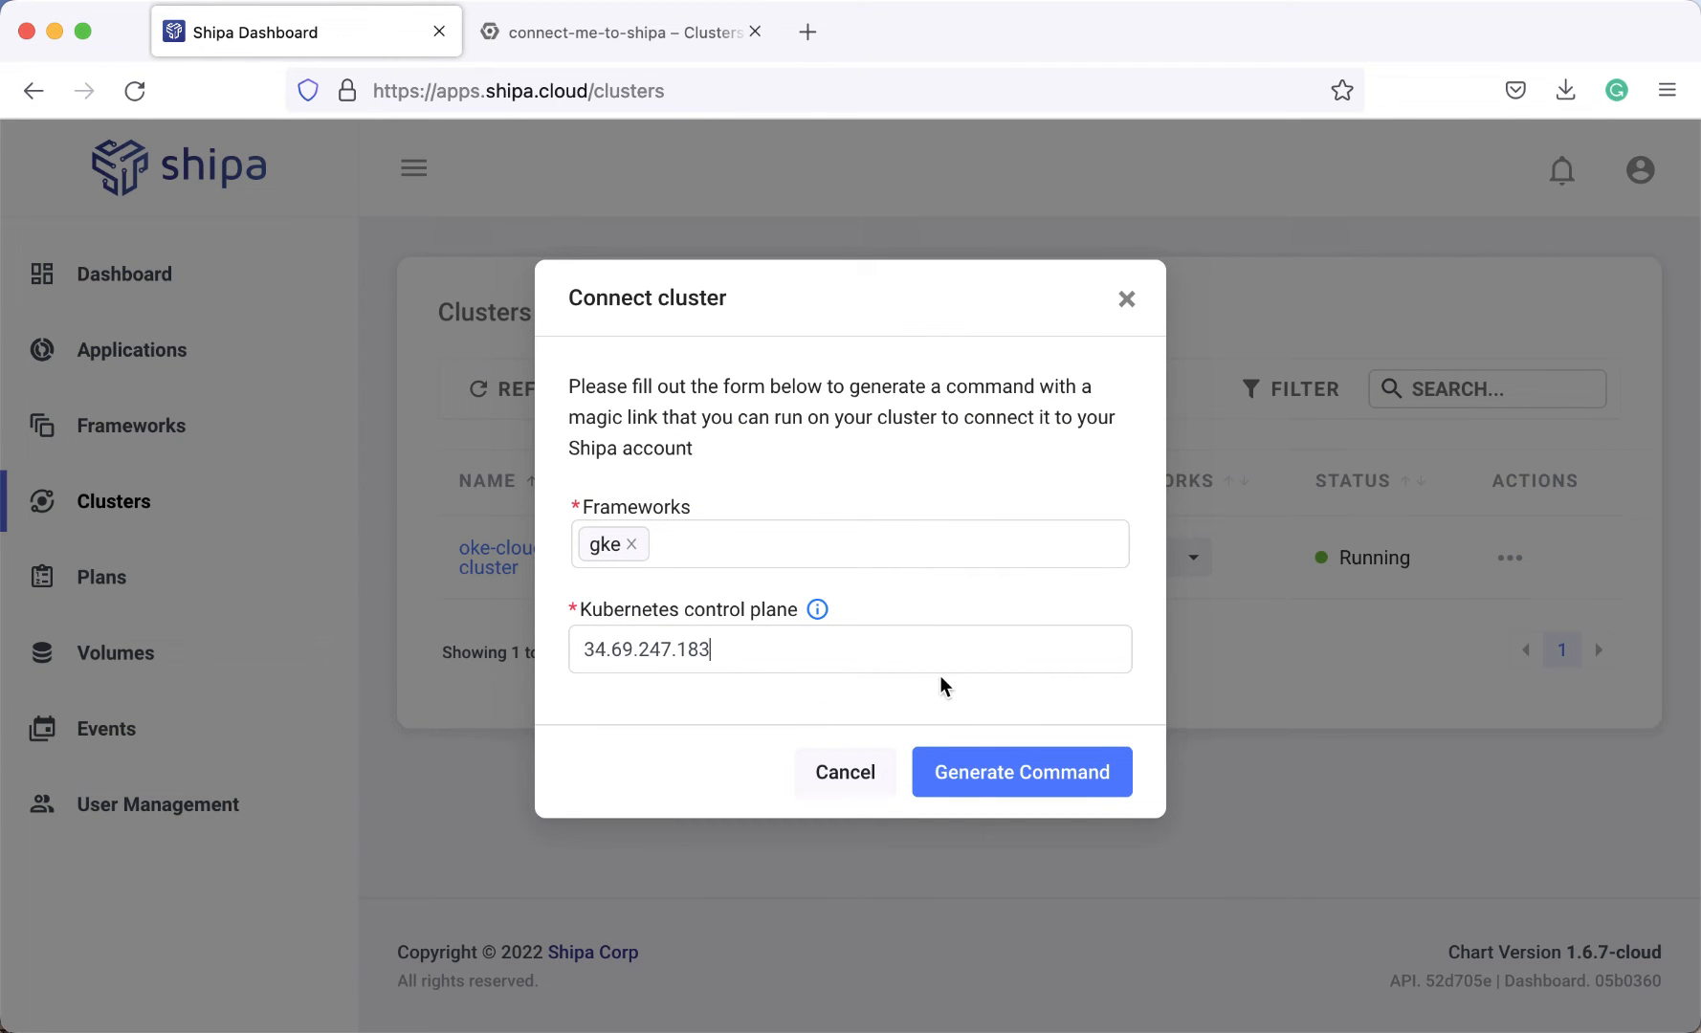
click(1022, 772)
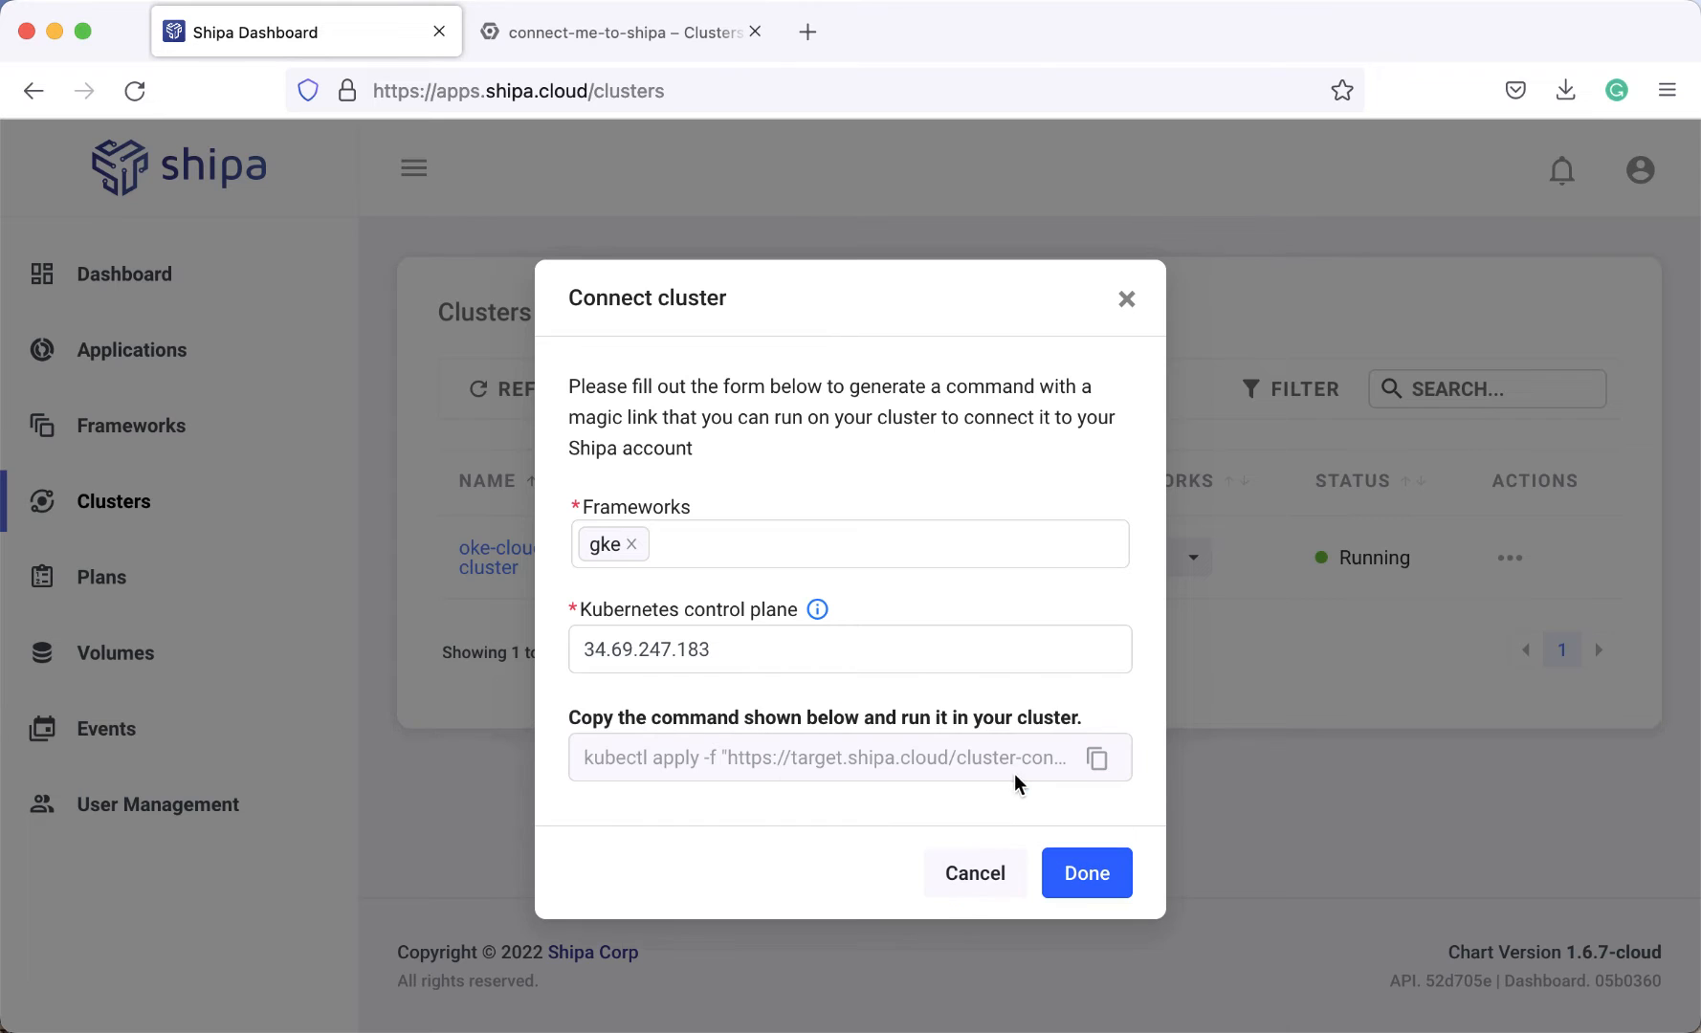
click(1097, 759)
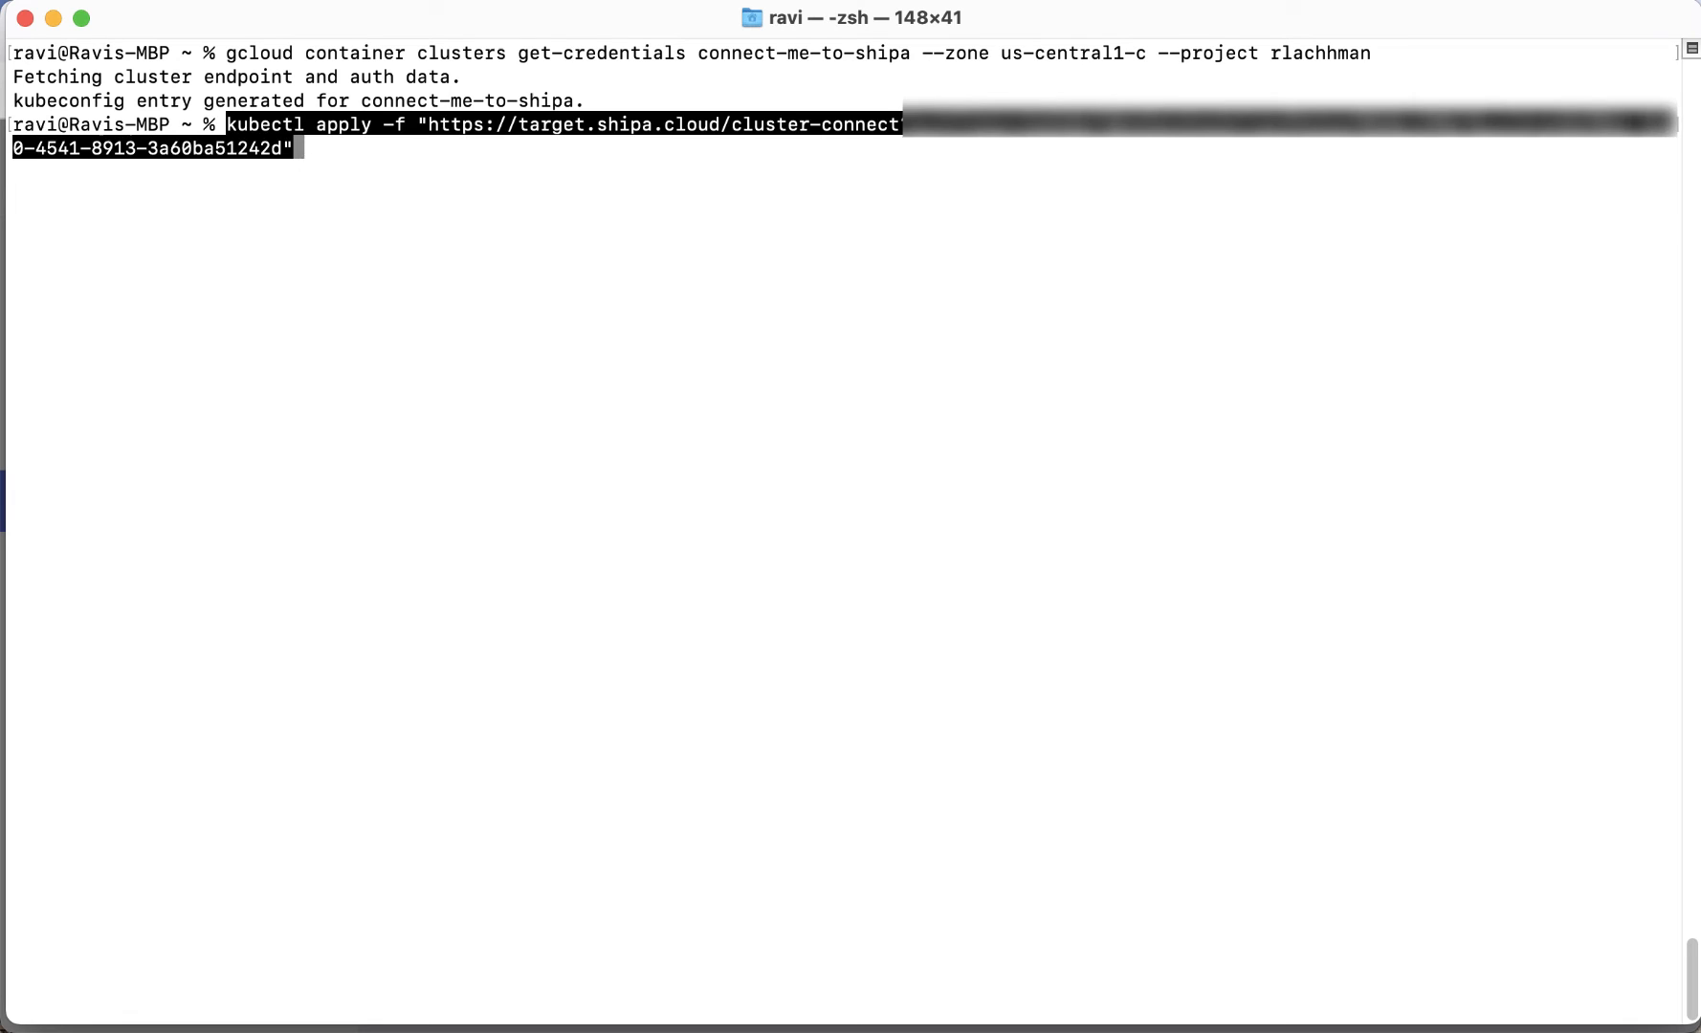
key(Enter)
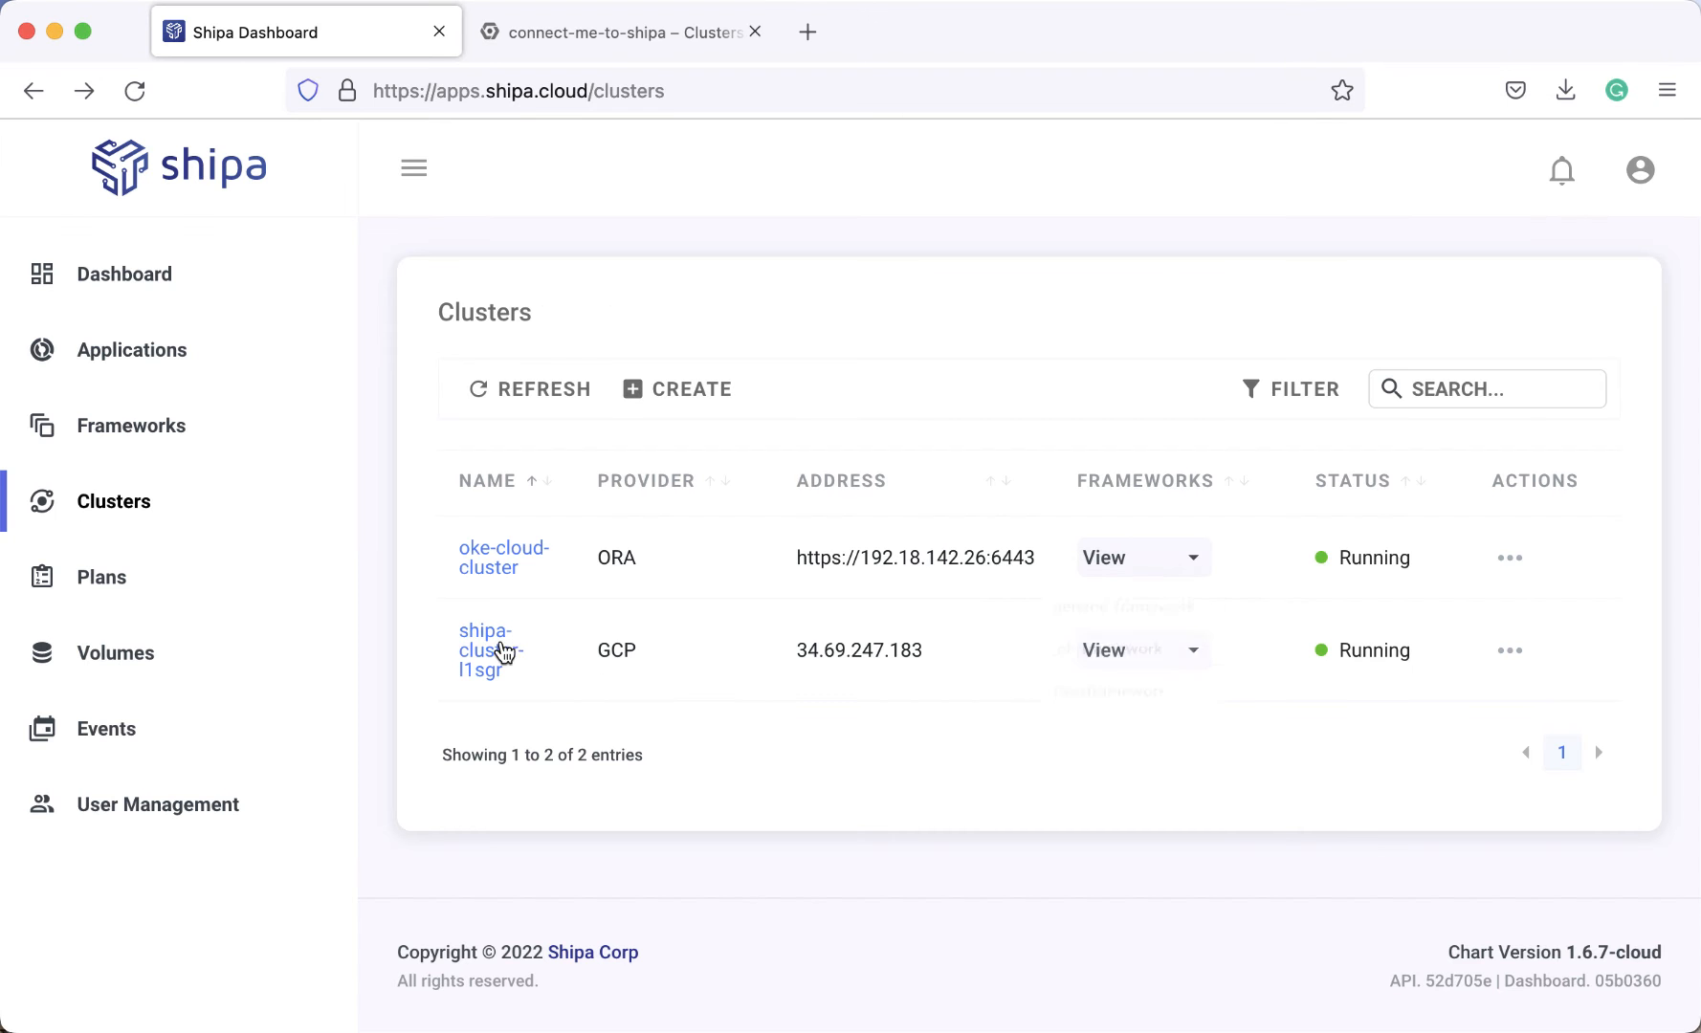
Open the Cluster Details page for shipa-cluster-l1sgr from the Clusters table.
click(484, 644)
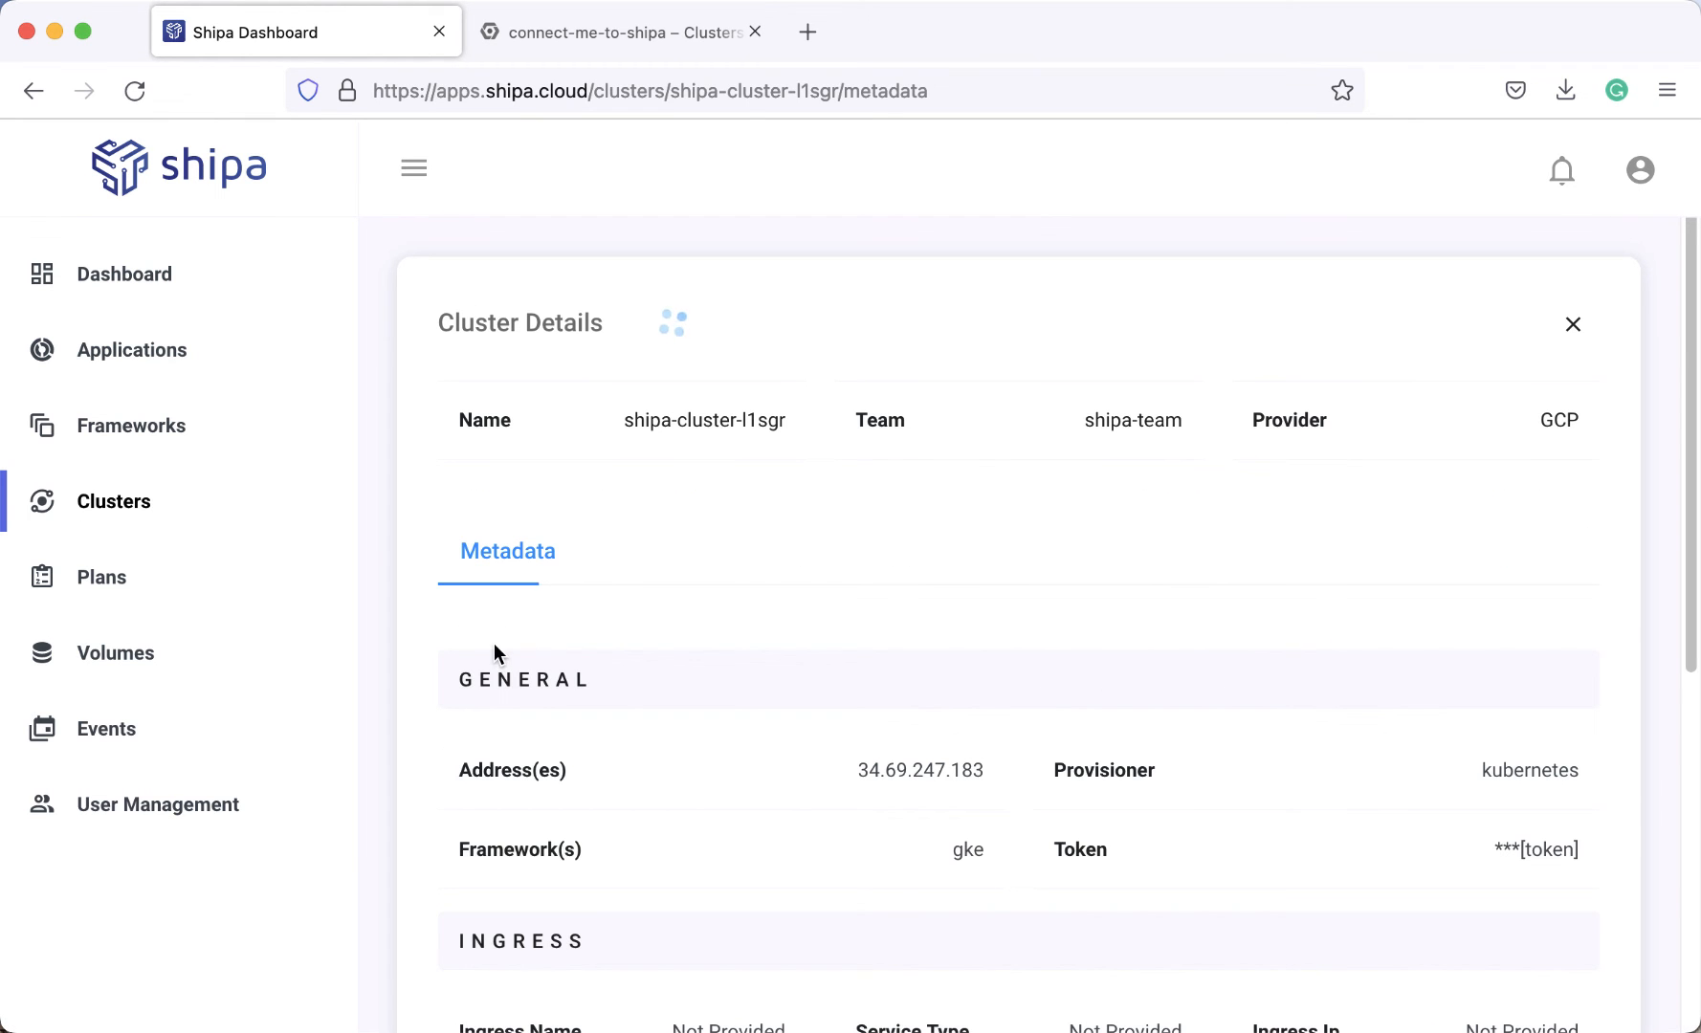
mouse_move(792, 573)
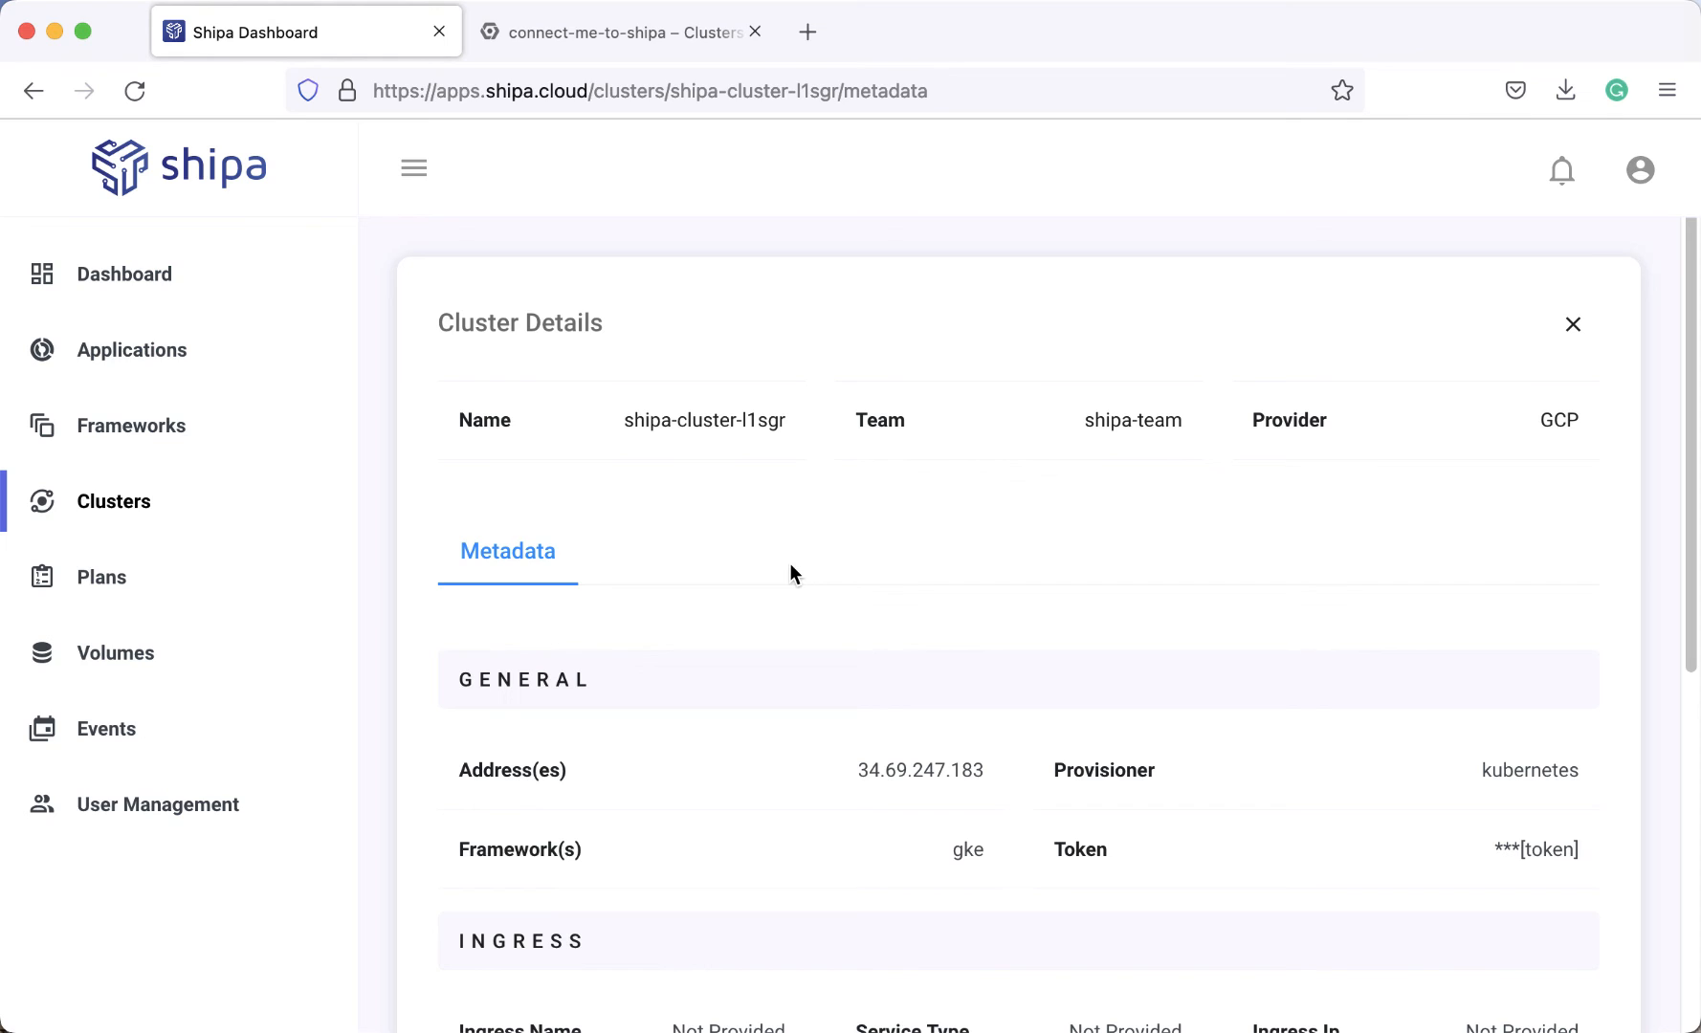